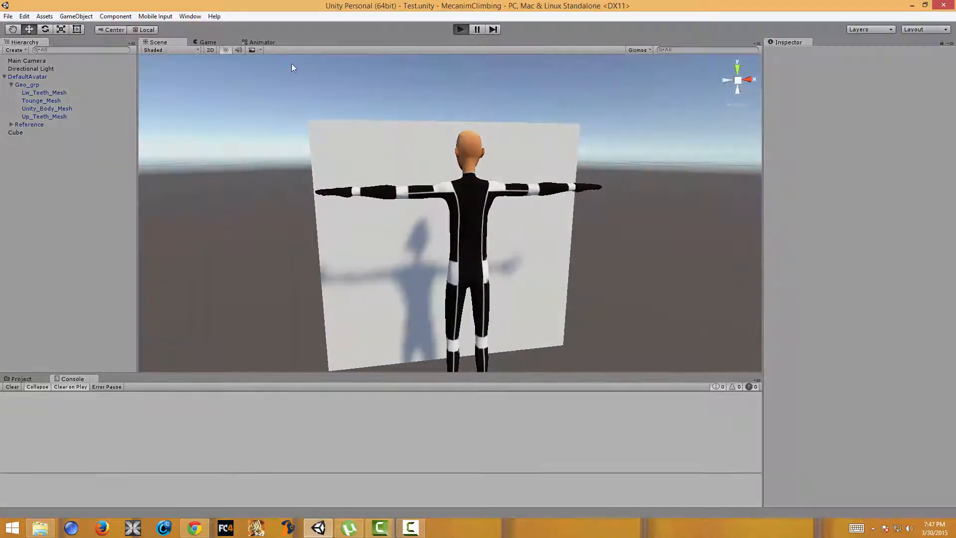
# - Enter Play mode so the avatar's IK snaps its hands onto the wall cube
pyautogui.click(459, 28)
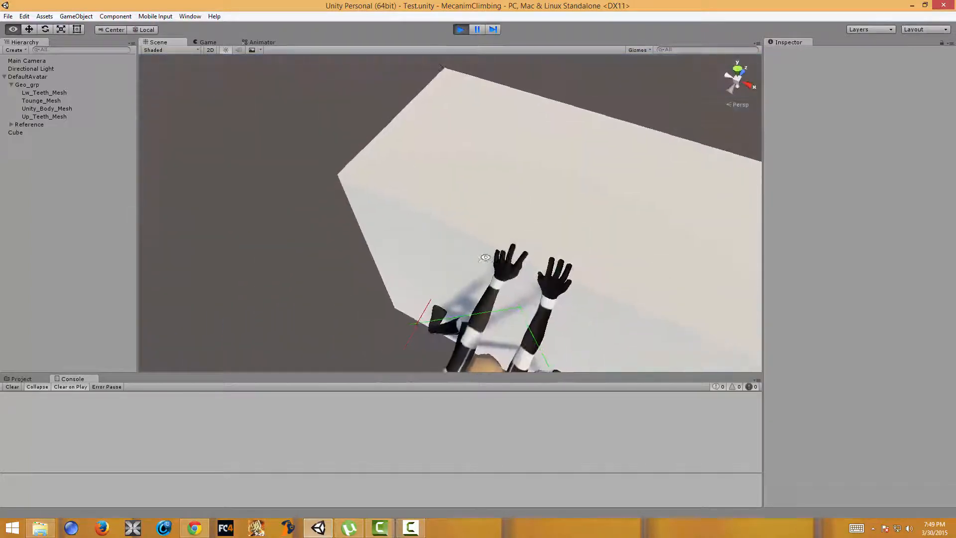
# - Select DefaultAvatar in the Hierarchy to show its Transform, Animator and IK_Match components
pyautogui.click(15, 132)
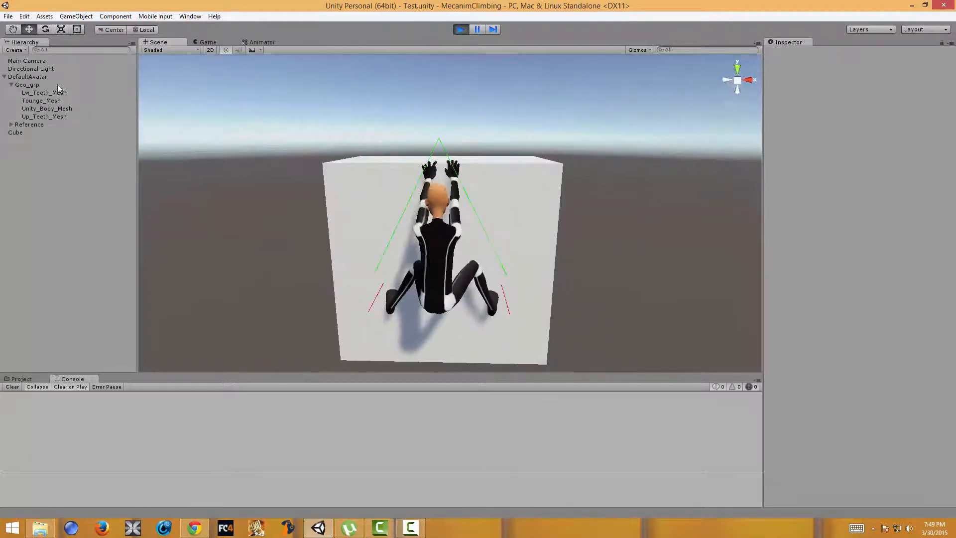
pyautogui.click(28, 77)
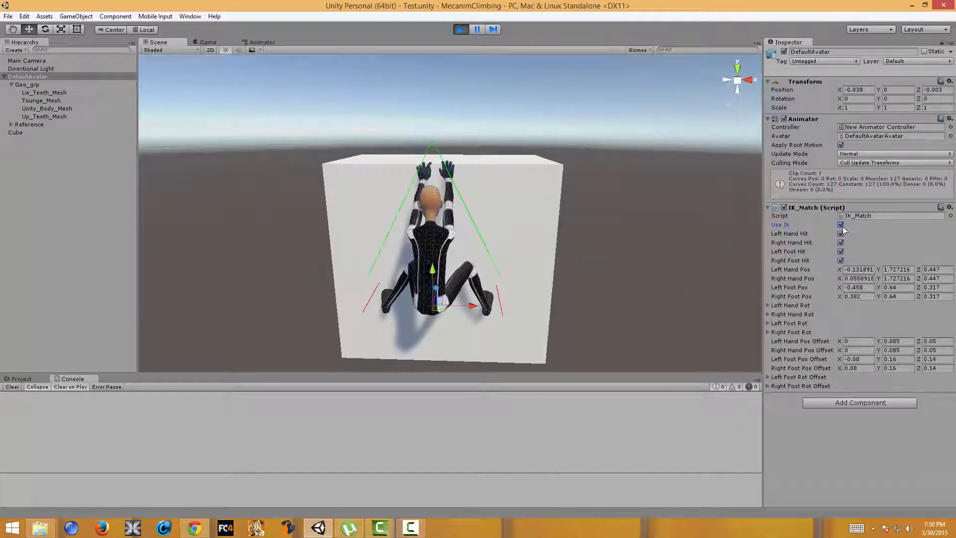
# - Toggle Use IK off to see the plain standing pose, then back on for the climbing pose
pyautogui.click(840, 224)
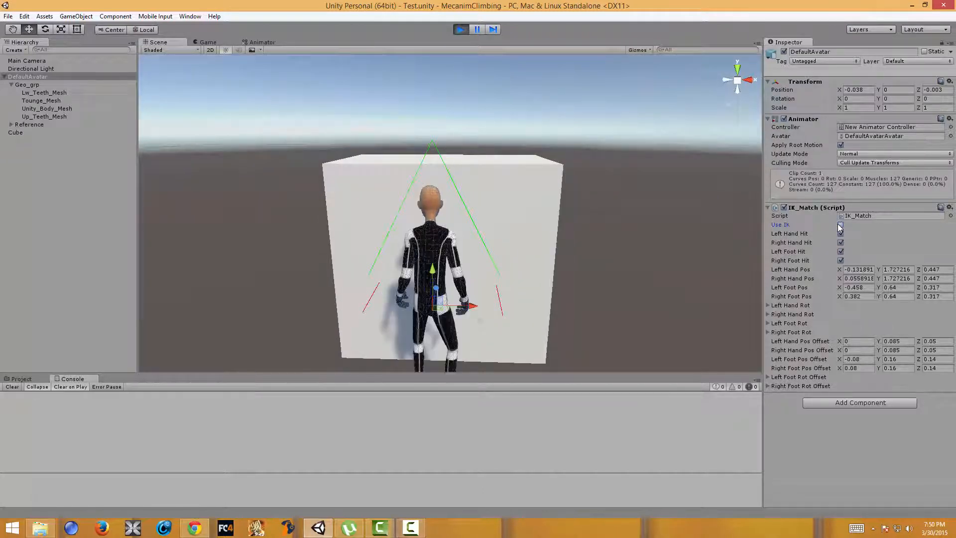
pyautogui.click(840, 224)
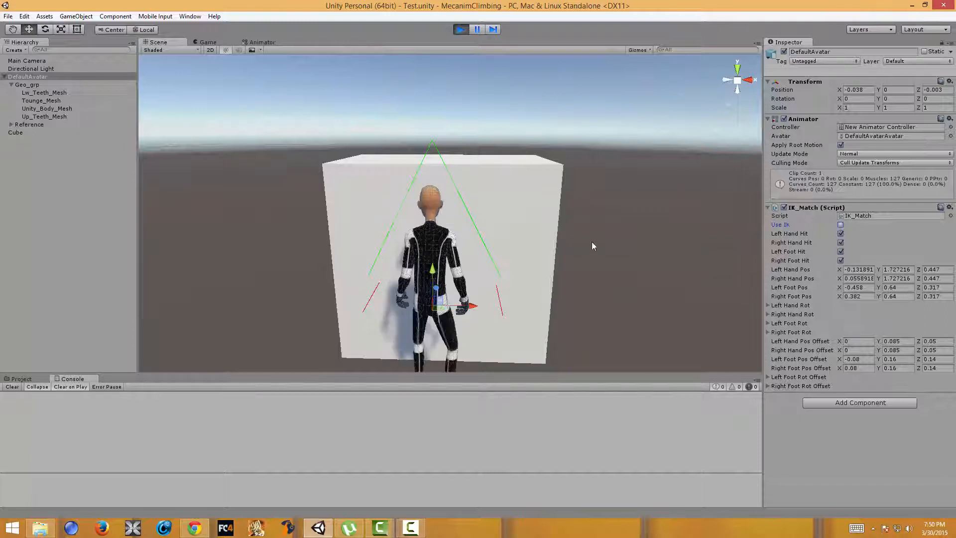
pyautogui.click(840, 224)
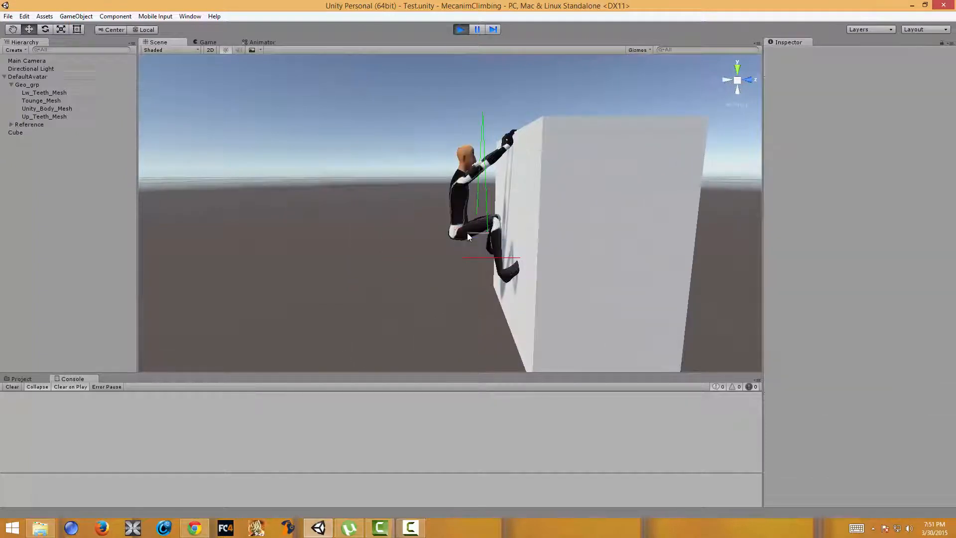
pyautogui.click(28, 77)
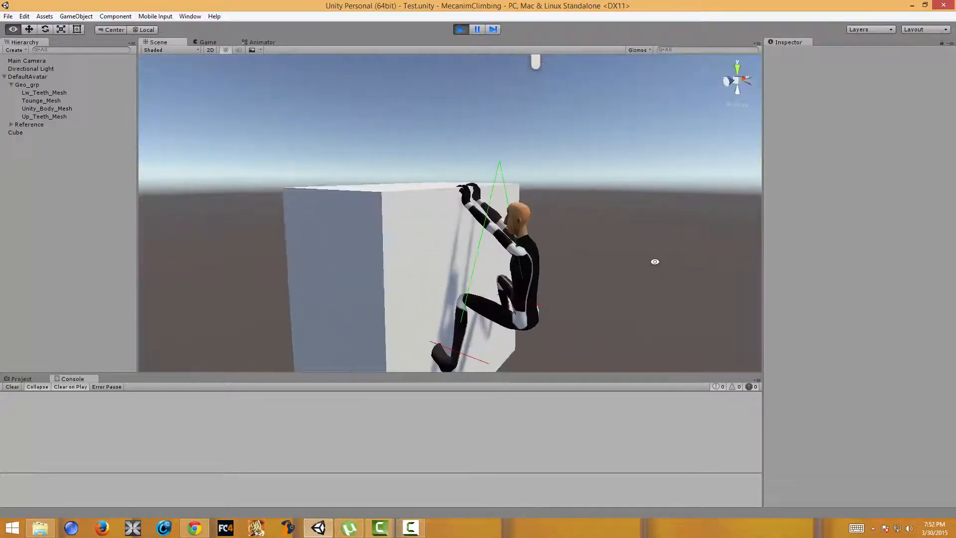
pyautogui.moveTo(655, 262); pyautogui.dragTo(537, 262)
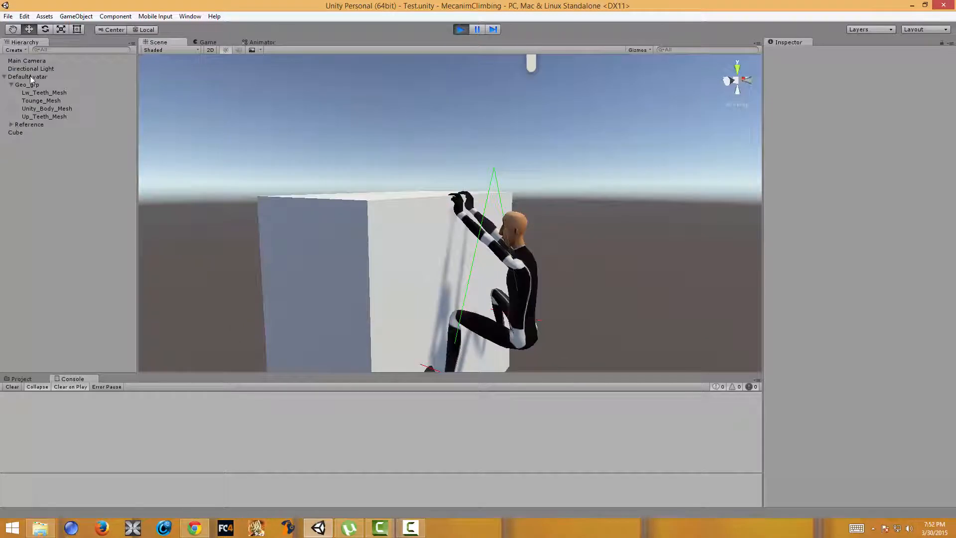
# - Select DefaultAvatar again so its IK_Match settings show in the Inspector
pyautogui.click(28, 77)
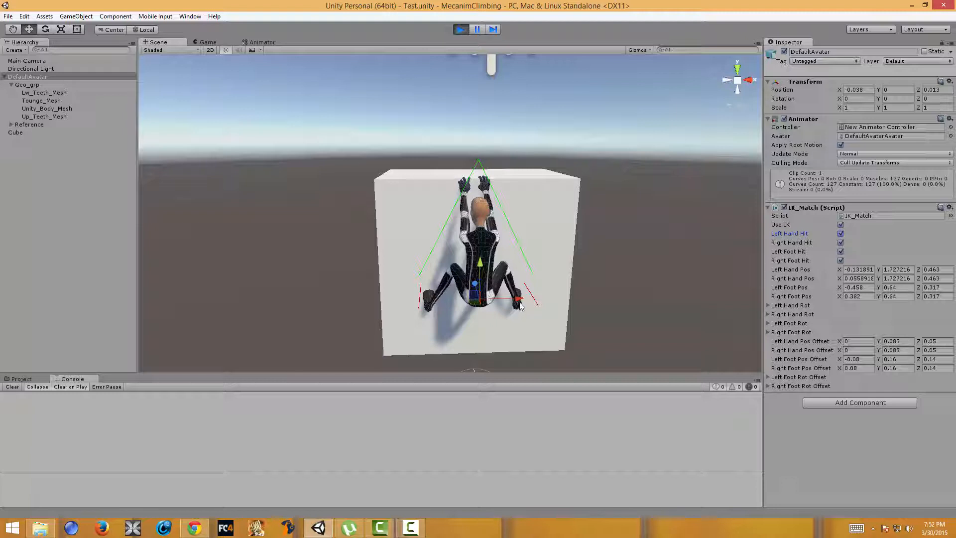
pyautogui.moveTo(173, 221)
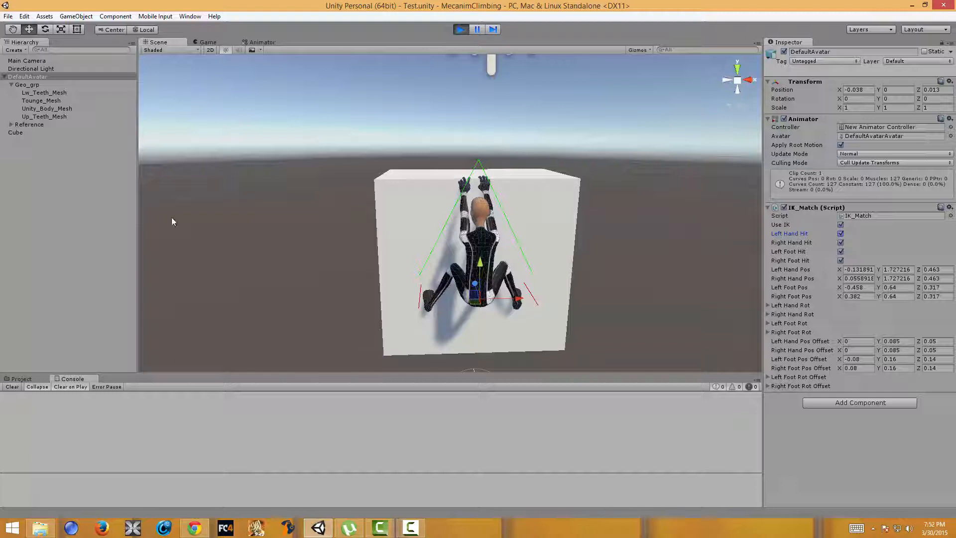
pyautogui.moveTo(439, 313)
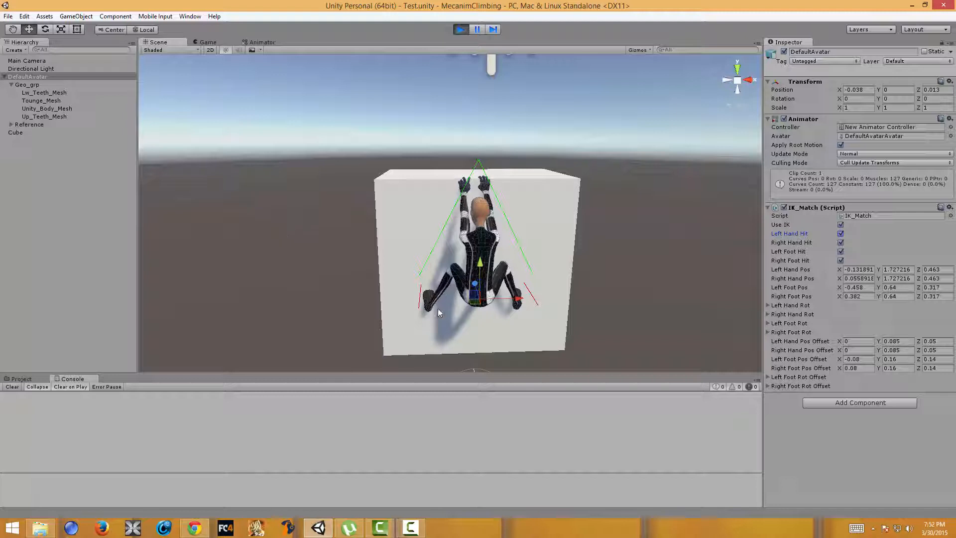
pyautogui.moveTo(472, 256)
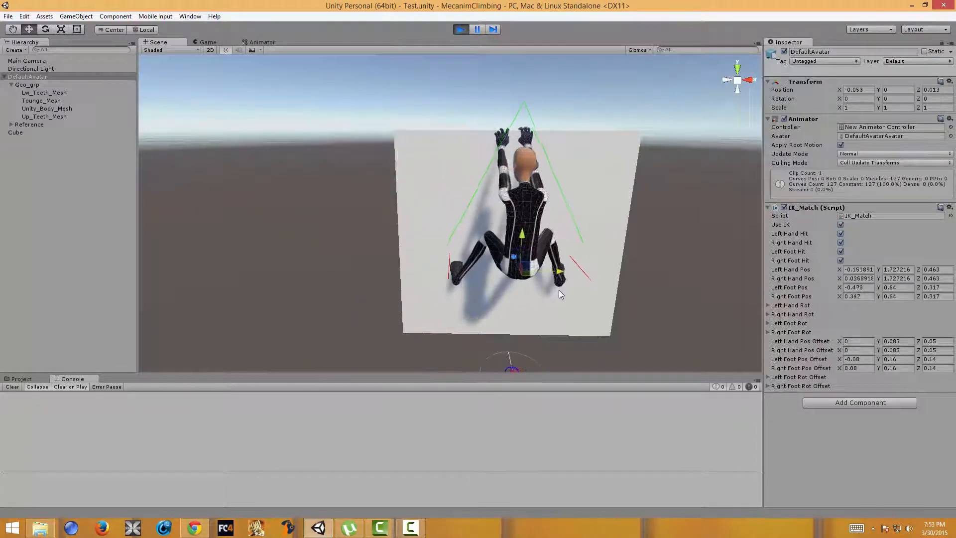
# - Select the Cube, move it upward in the Scene view, then reselect DefaultAvatar
pyautogui.click(15, 133)
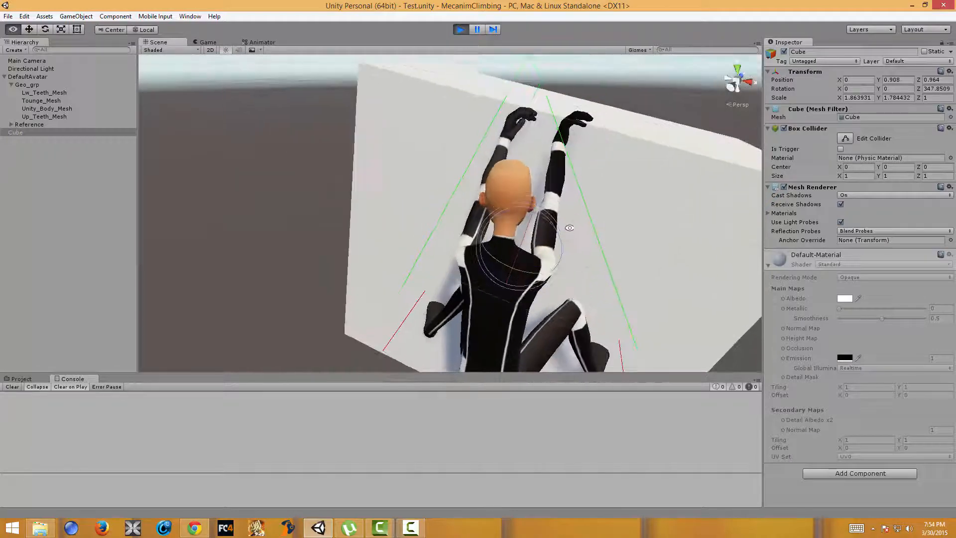
pyautogui.click(189, 16)
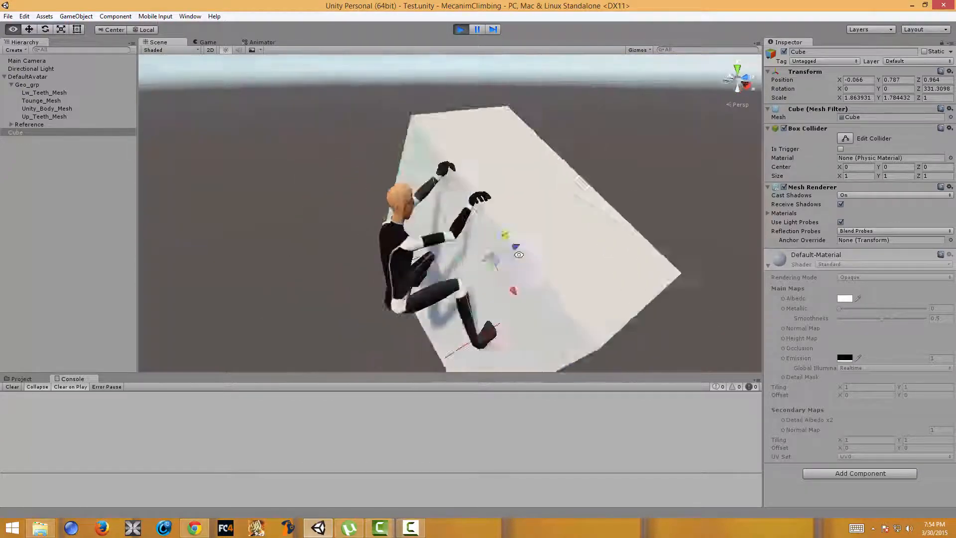
pyautogui.moveTo(518, 254); pyautogui.dragTo(647, 162)
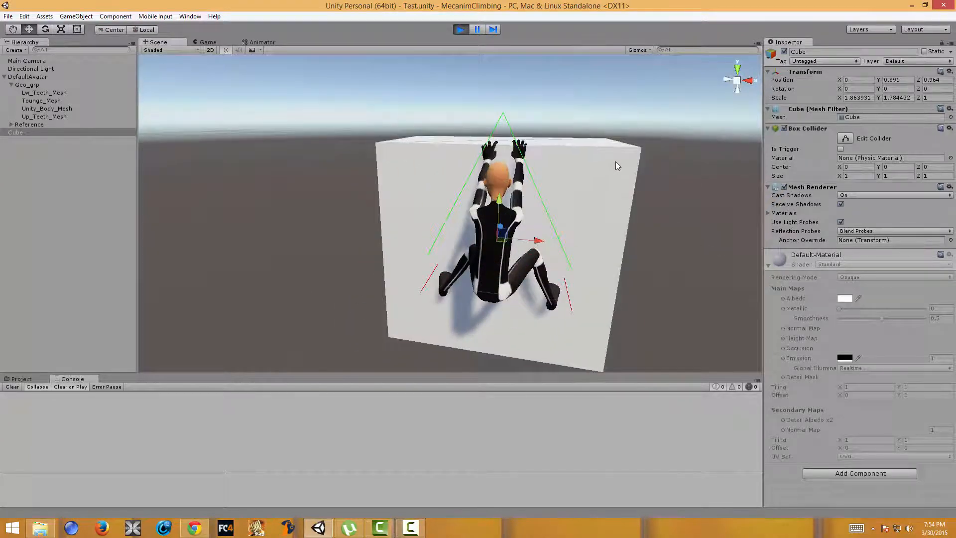
pyautogui.click(28, 77)
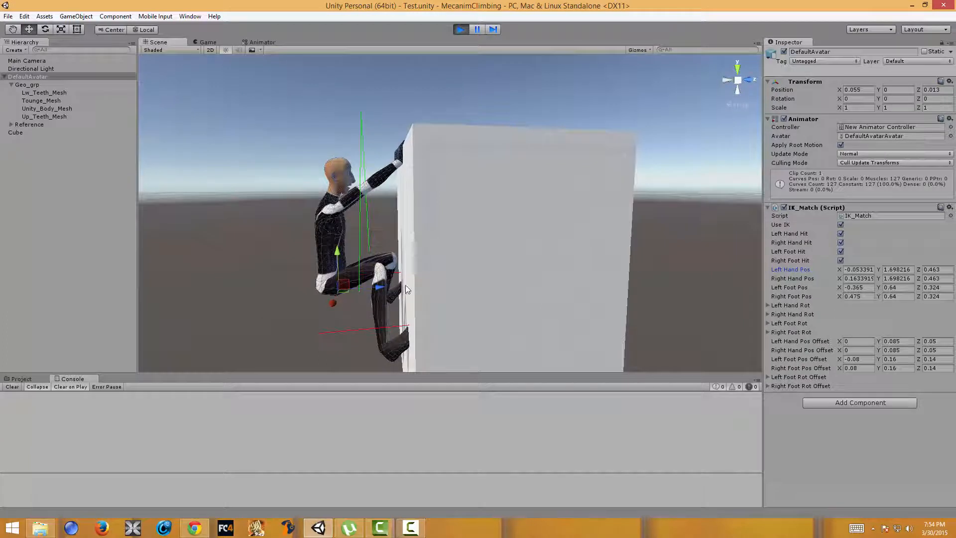
pyautogui.moveTo(305, 273)
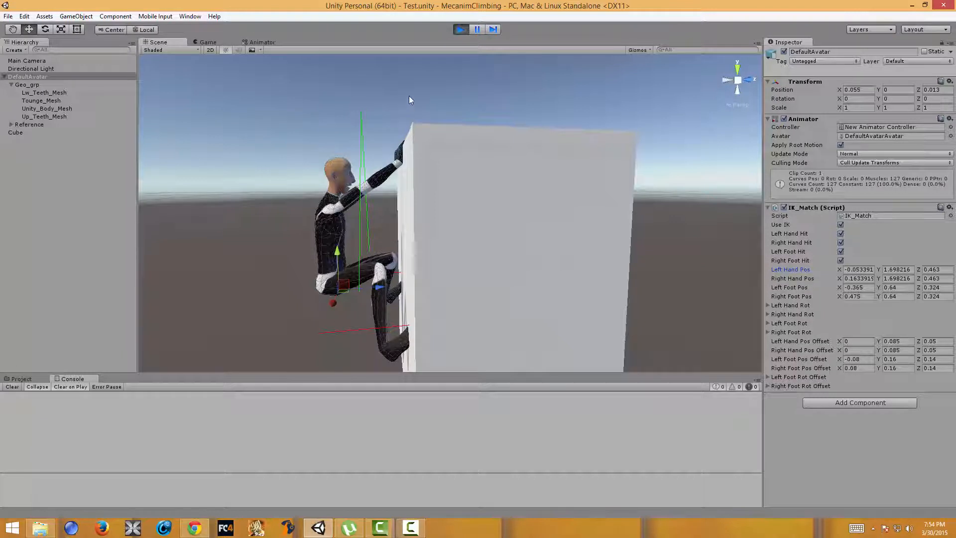
pyautogui.moveTo(416, 88)
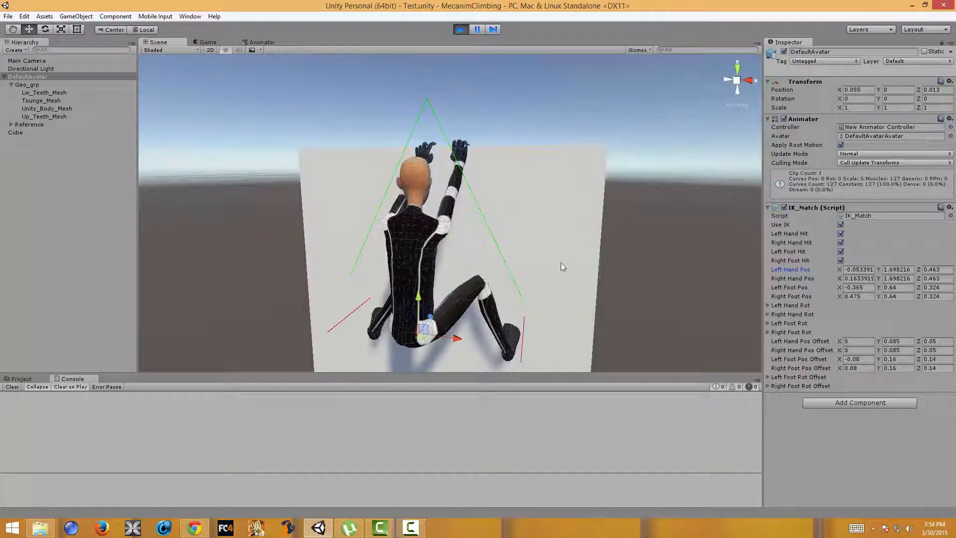
pyautogui.moveTo(593, 316)
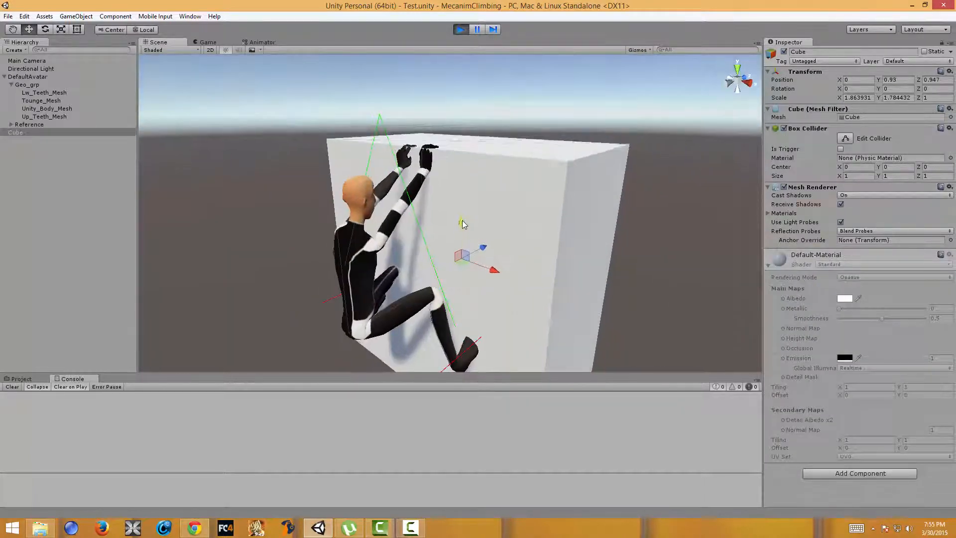
# - Nudge the Cube toward the avatar, then select Directional Light and DefaultAvatar
pyautogui.moveTo(482, 247); pyautogui.dragTo(491, 250)
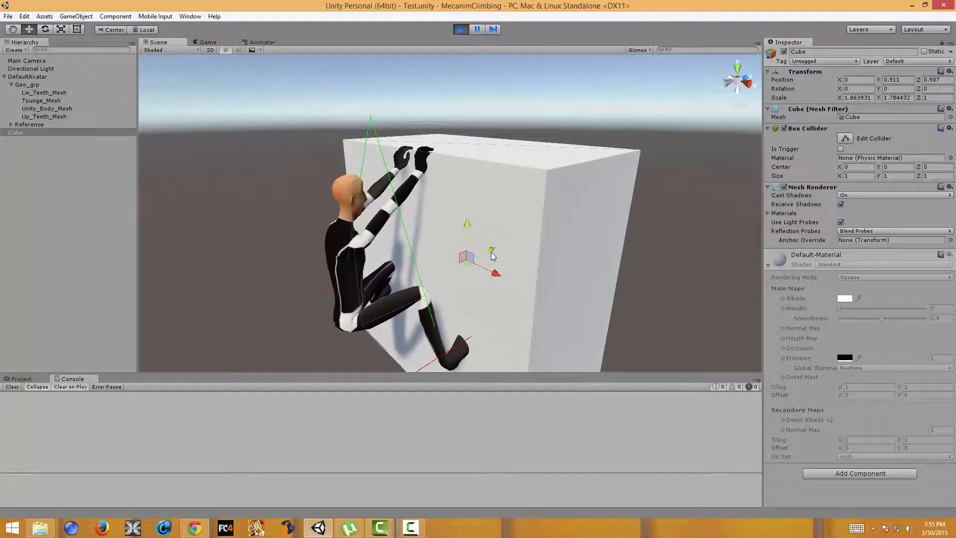
pyautogui.click(31, 69)
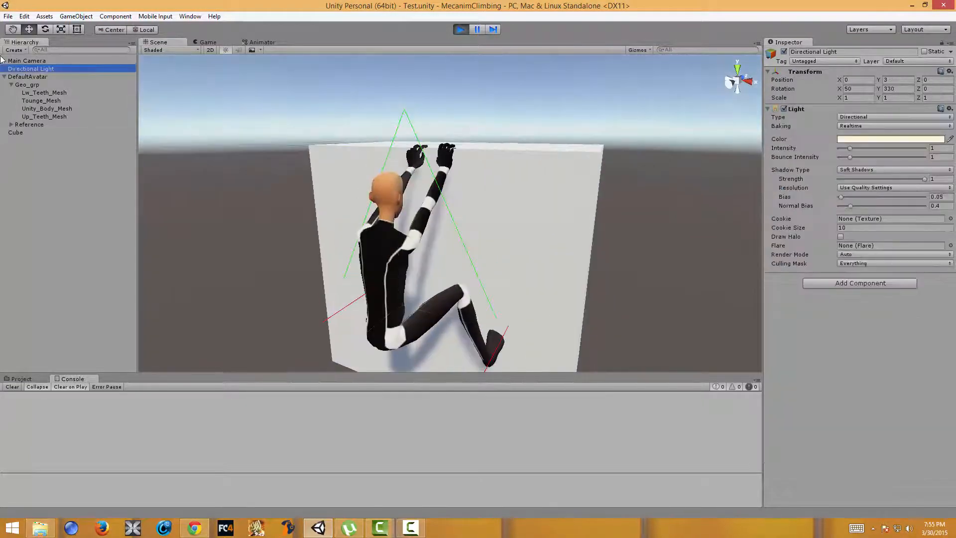
pyautogui.click(27, 76)
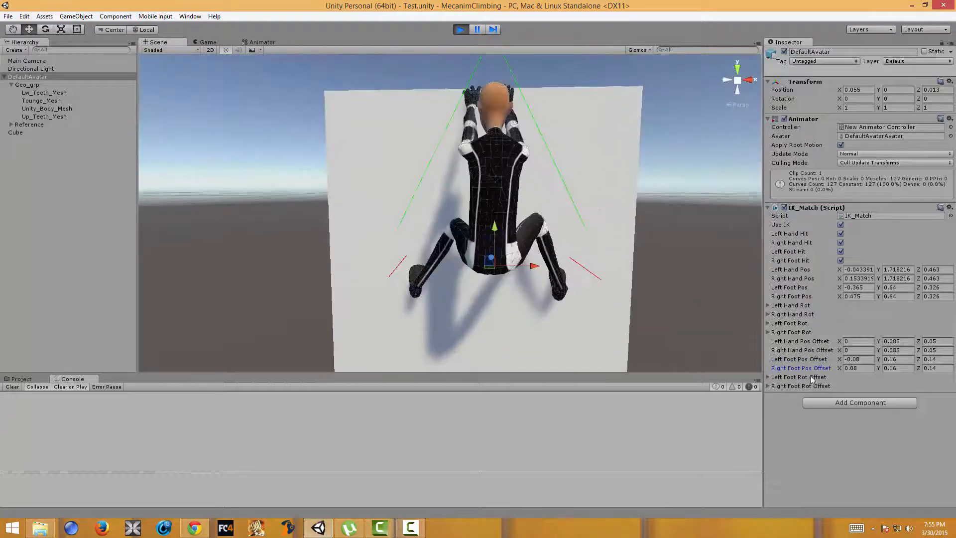
# - Edit Left Hand Pos Offset X and reset it to 0, then reselect Cube and DefaultAvatar
pyautogui.click(769, 376)
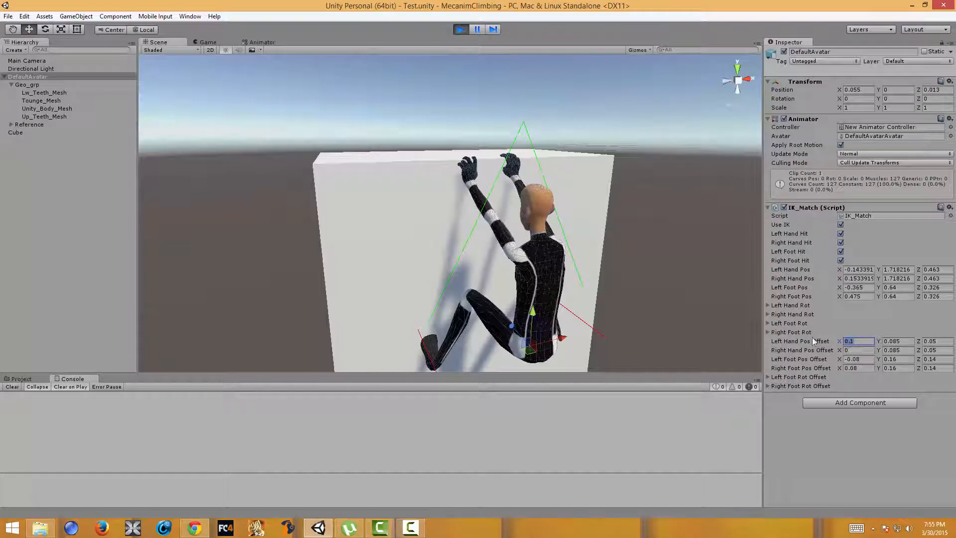
pyautogui.write('0')
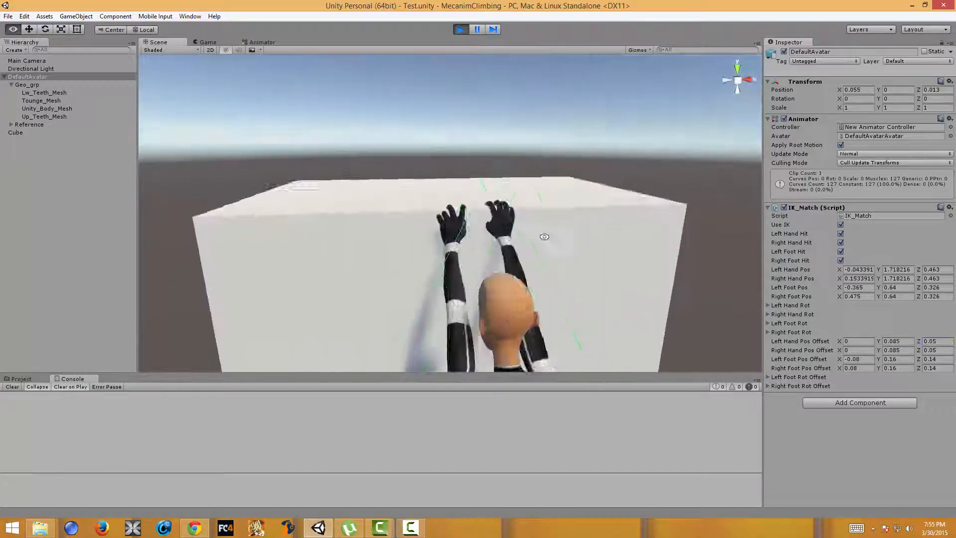
pyautogui.click(15, 132)
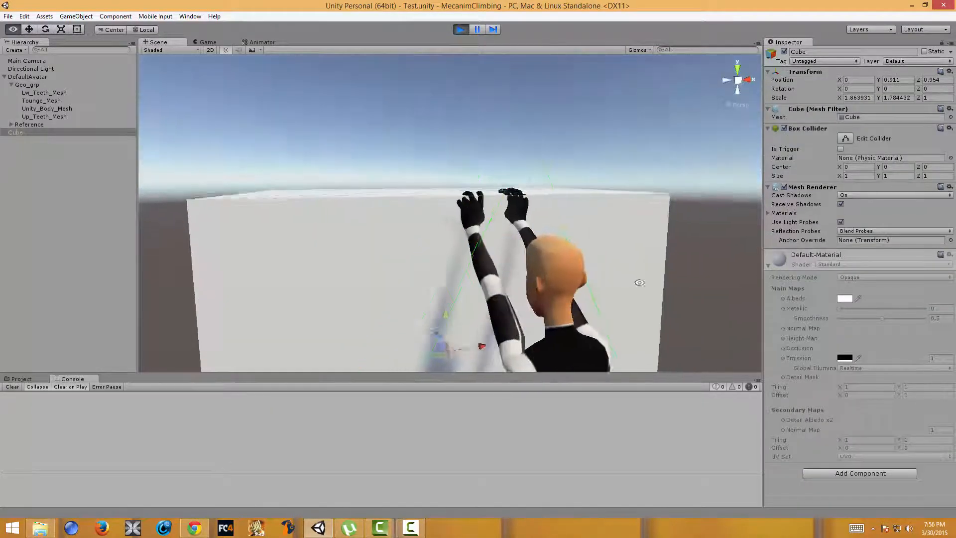
pyautogui.click(28, 77)
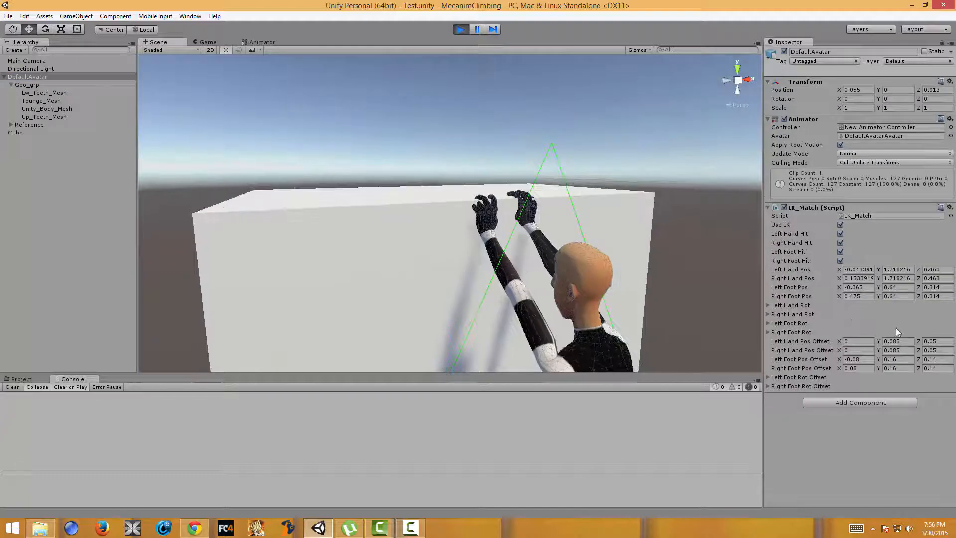